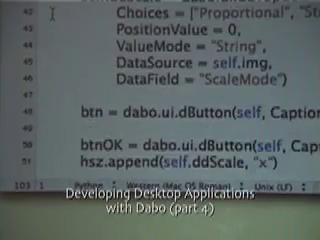
scroll("up", 3)
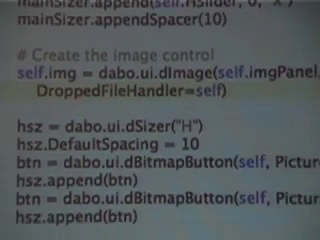
scroll("down", 3)
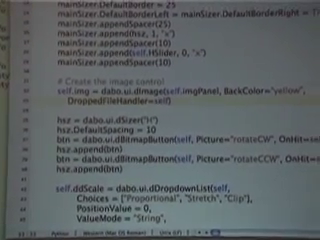
scroll("down", 3)
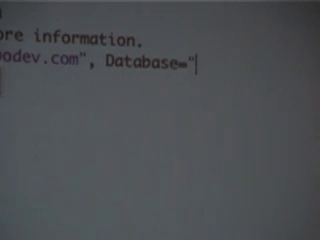
type("webtest\",")
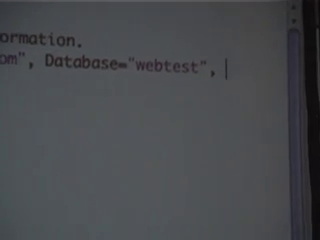
type("User")
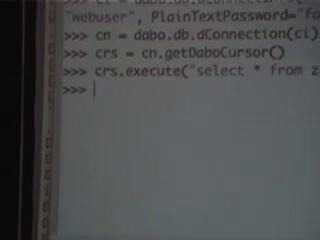
type("dabo.ui")
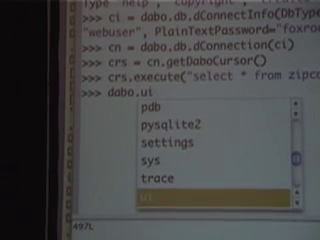